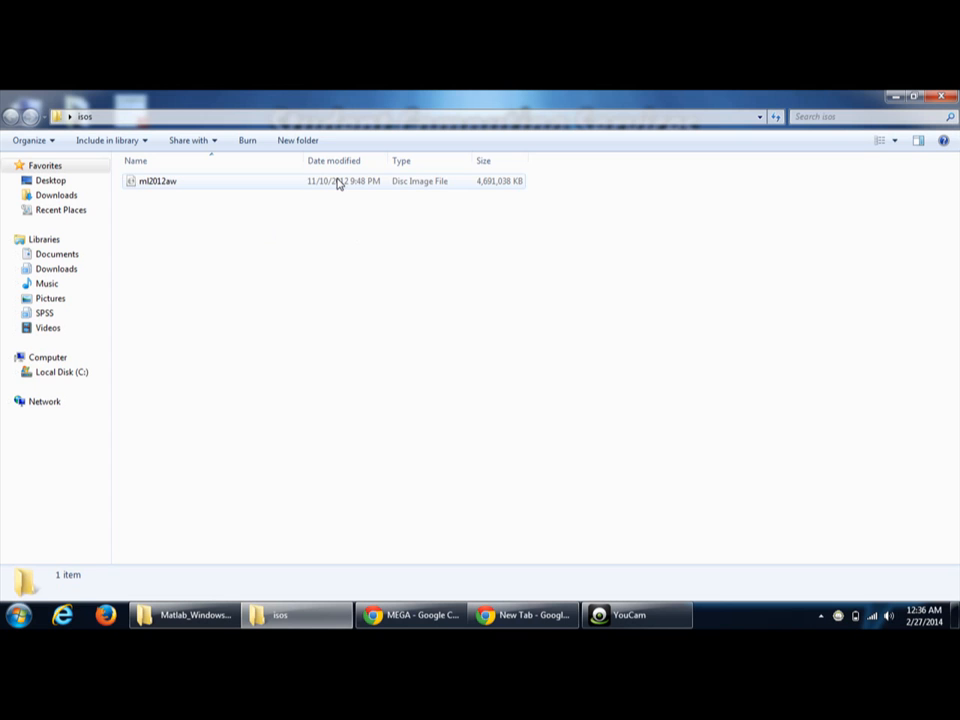
Select the .iso disc image and show its context menu with WinRAR entries.
click(156, 180)
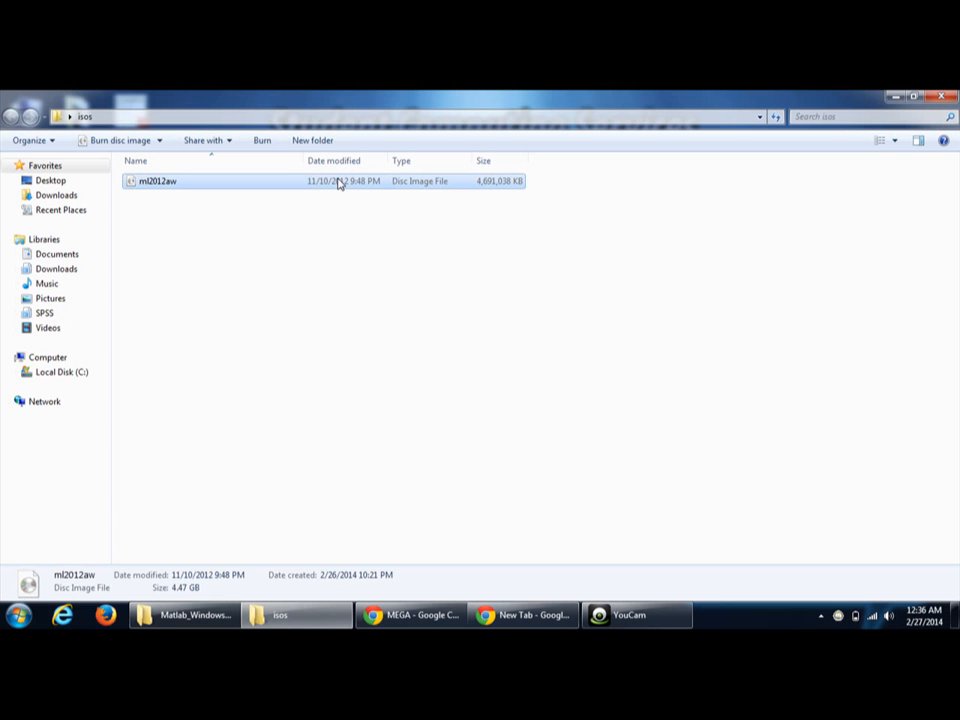
right_click(156, 180)
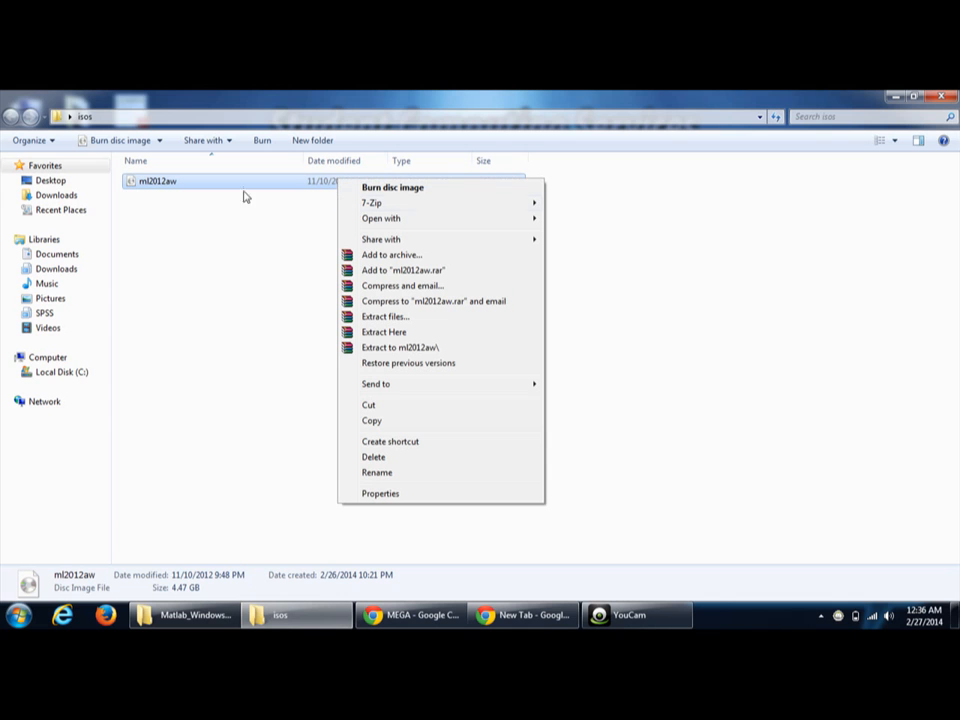
mouse_move(392, 254)
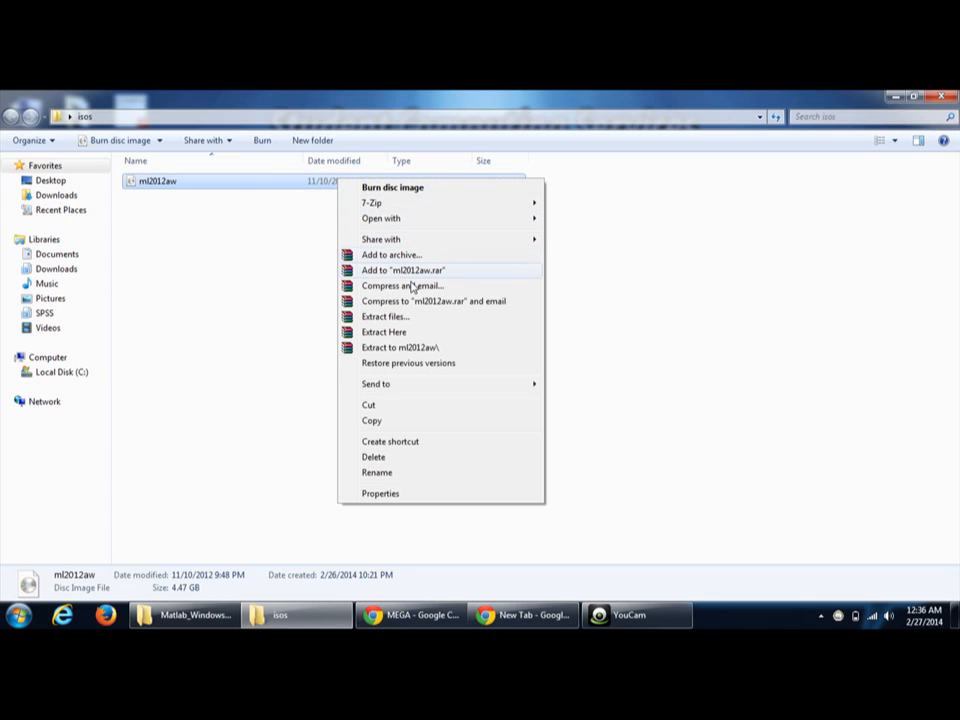
mouse_move(424, 240)
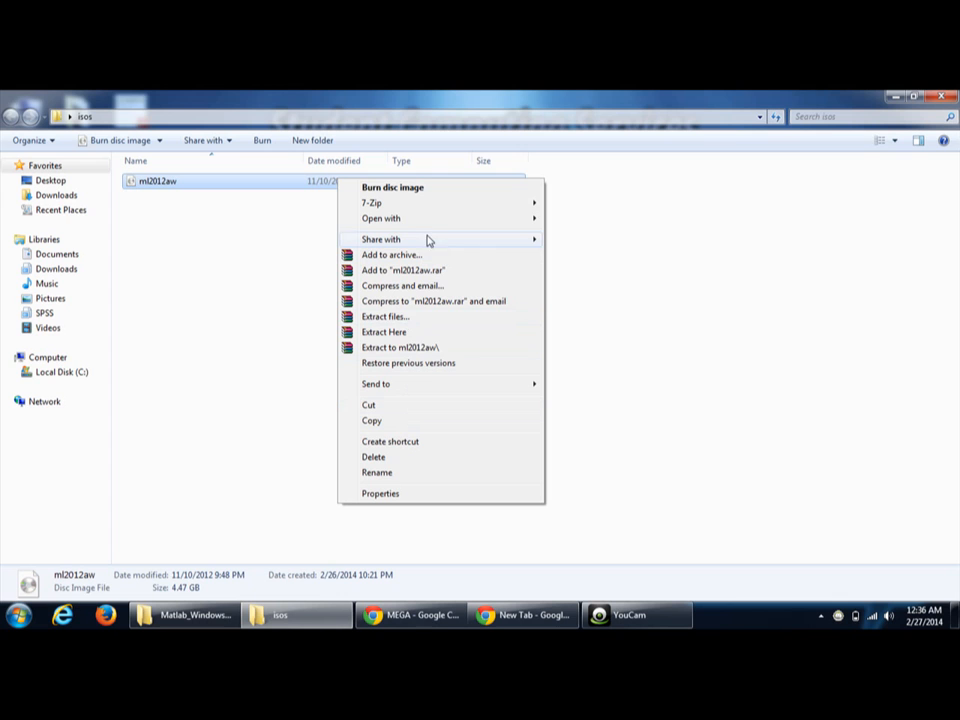
mouse_move(402, 332)
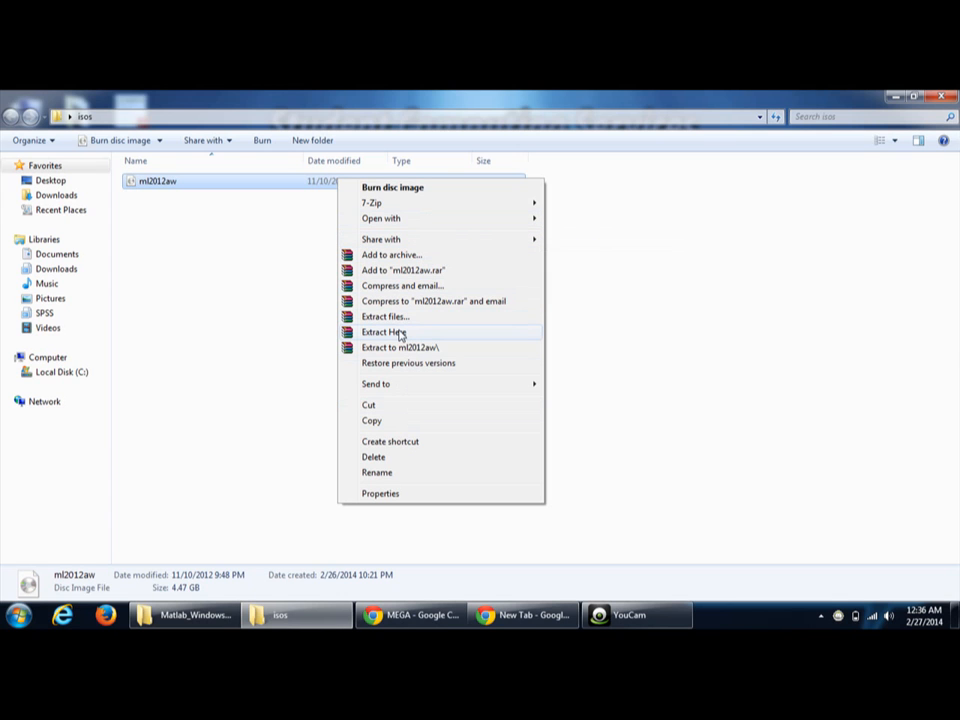
mouse_move(384, 316)
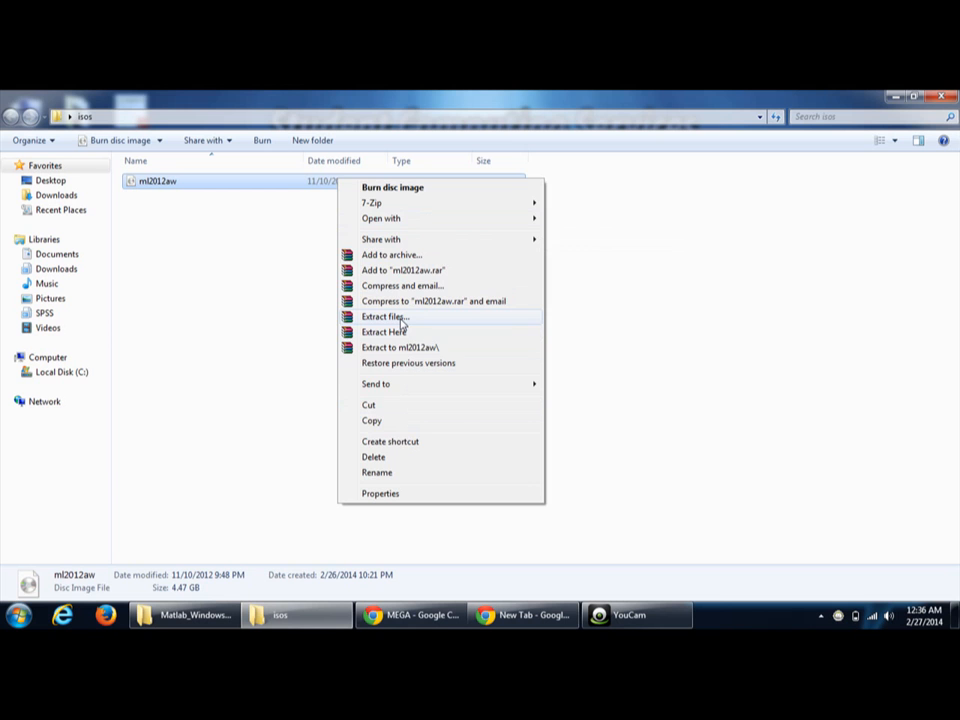
Choose Extract files... and set the destination to a new folder beside the image.
click(384, 316)
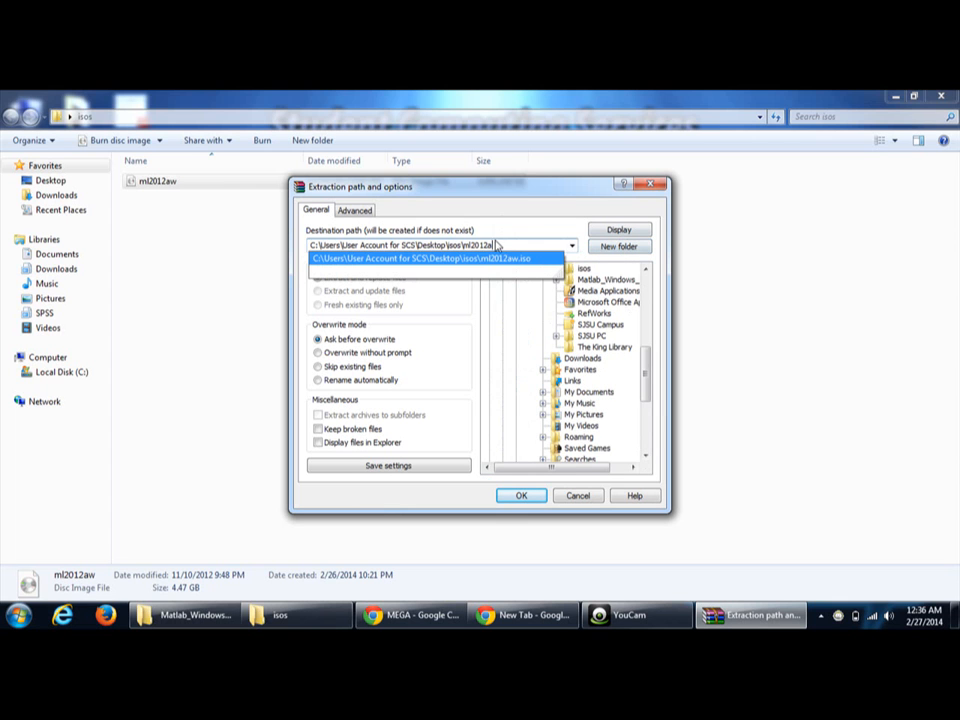
click(440, 244)
text(extractd iso)
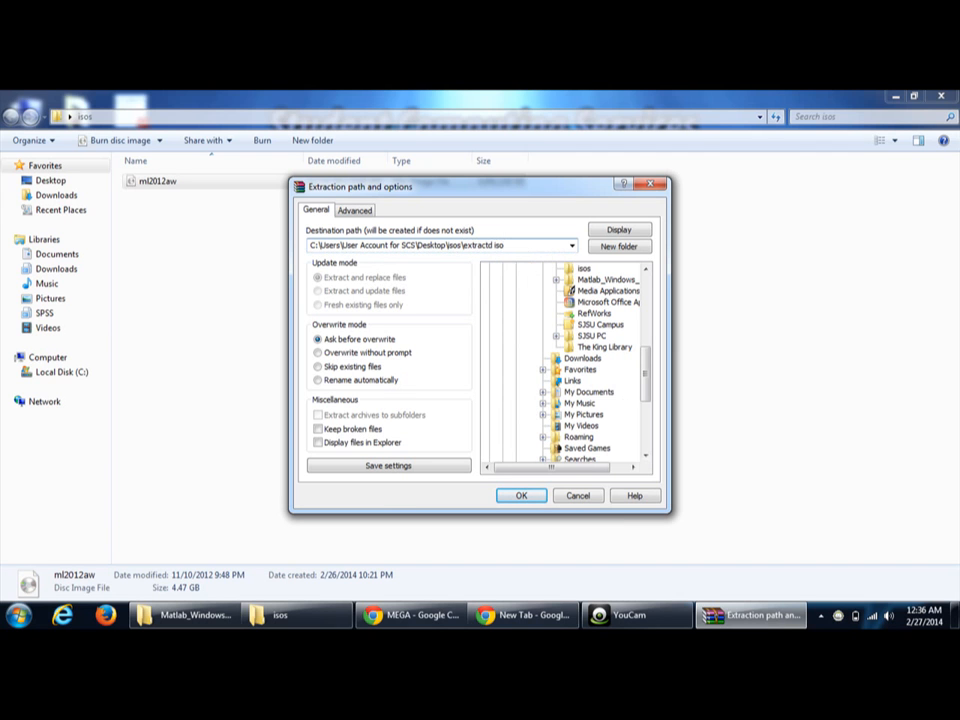
Confirm the extraction settings with OK so unpacking of the disc image begins.
click(520, 496)
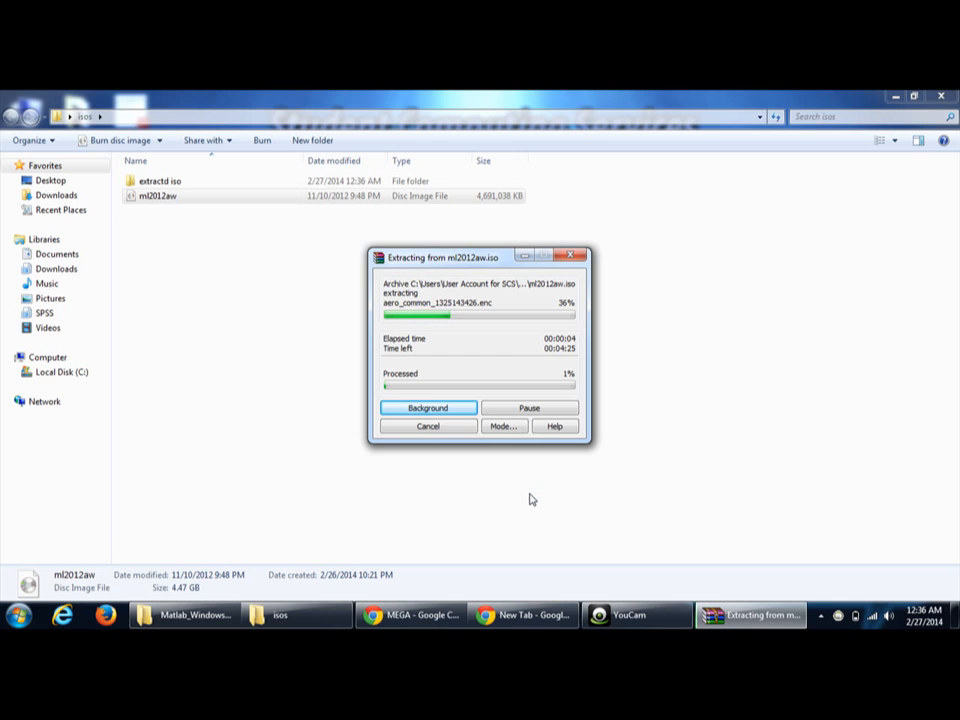
mouse_move(490, 356)
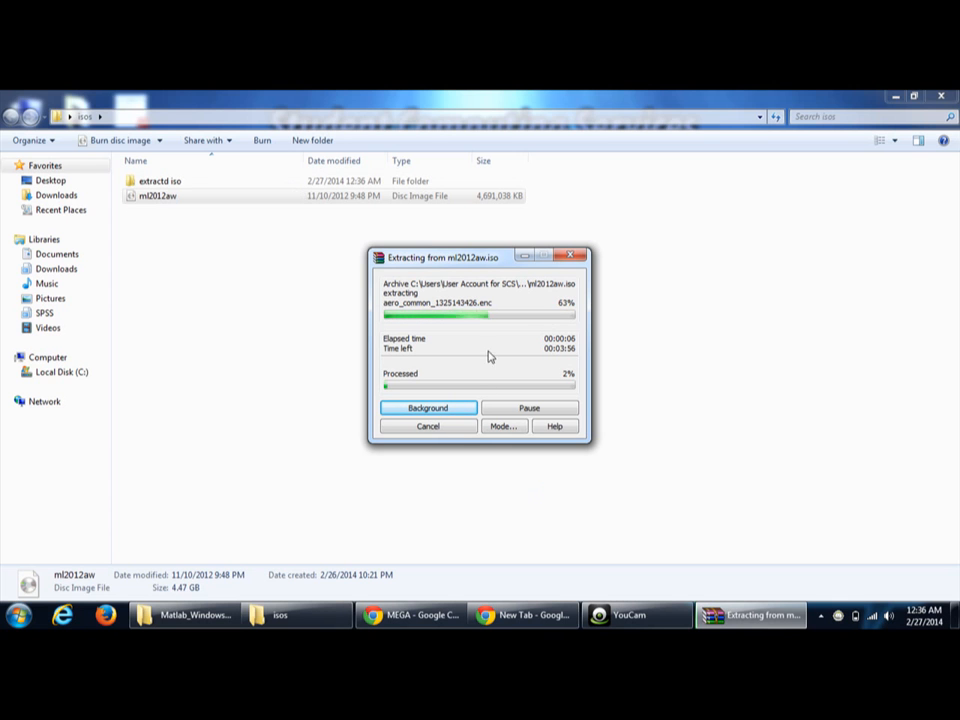